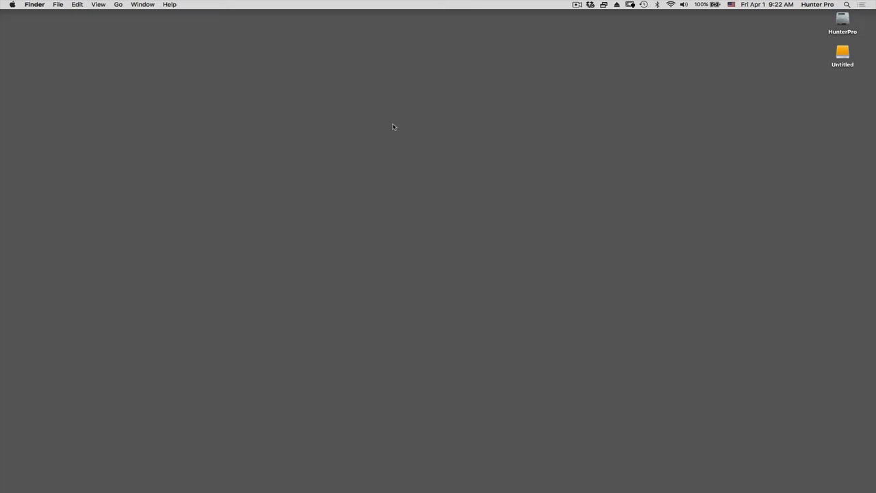
mouse_move(797, 115)
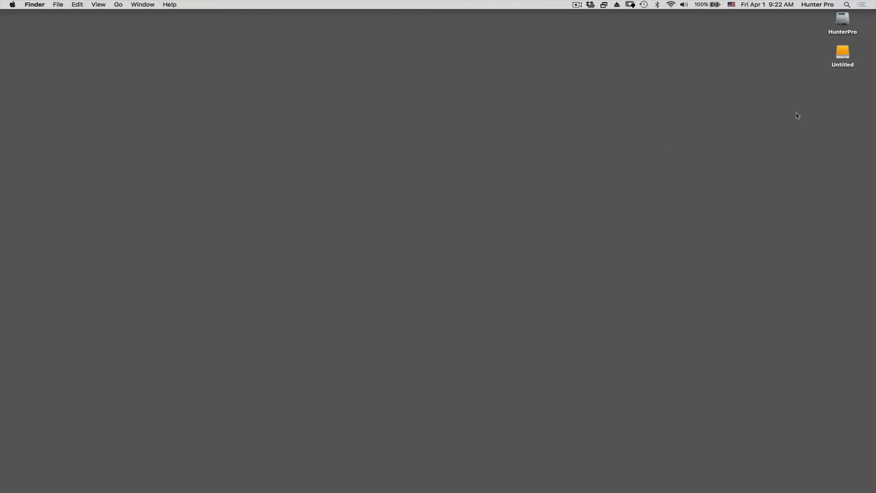
Step: Open Disk Utility from the Spotlight top hit for 'disk utility'
click(842, 54)
text(disk)
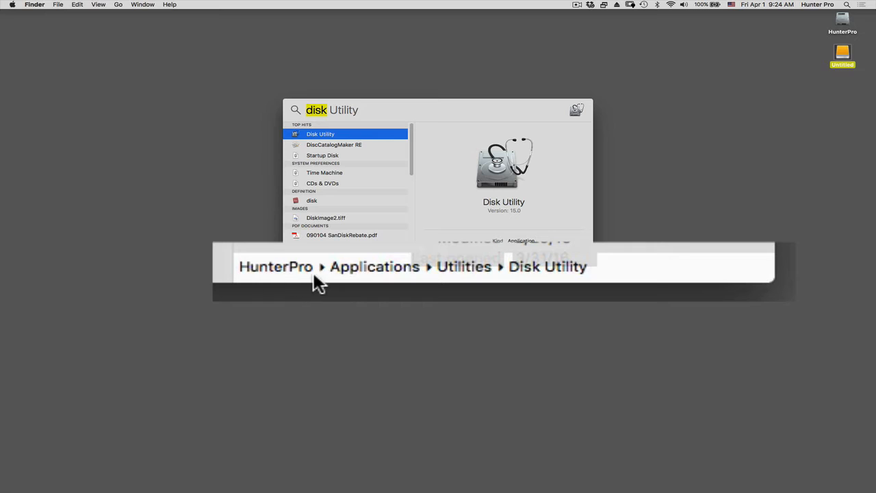
mouse_move(270, 283)
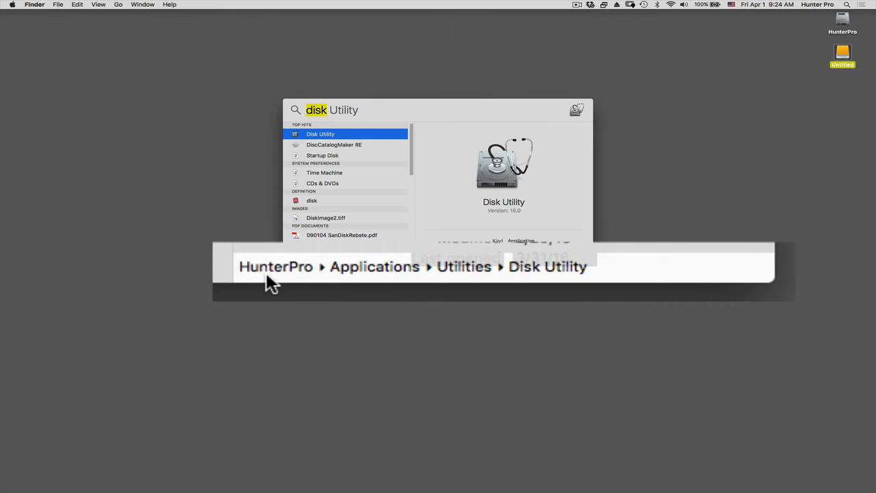
mouse_move(281, 279)
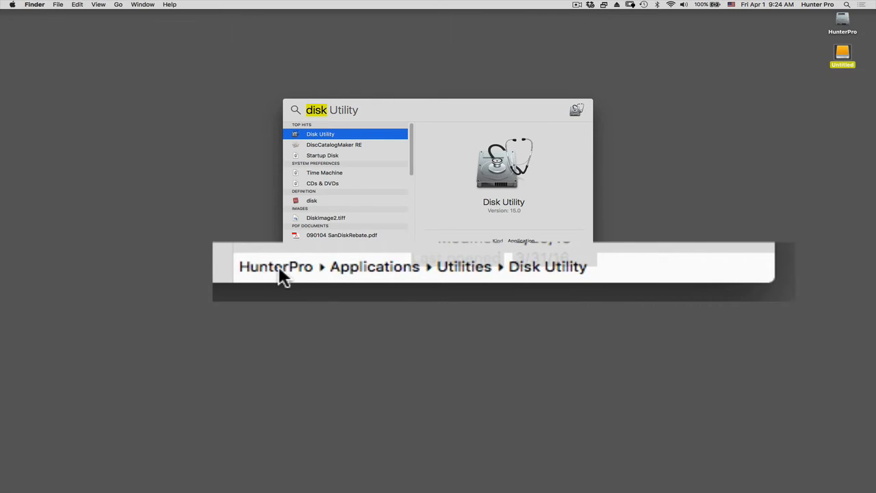
mouse_move(388, 275)
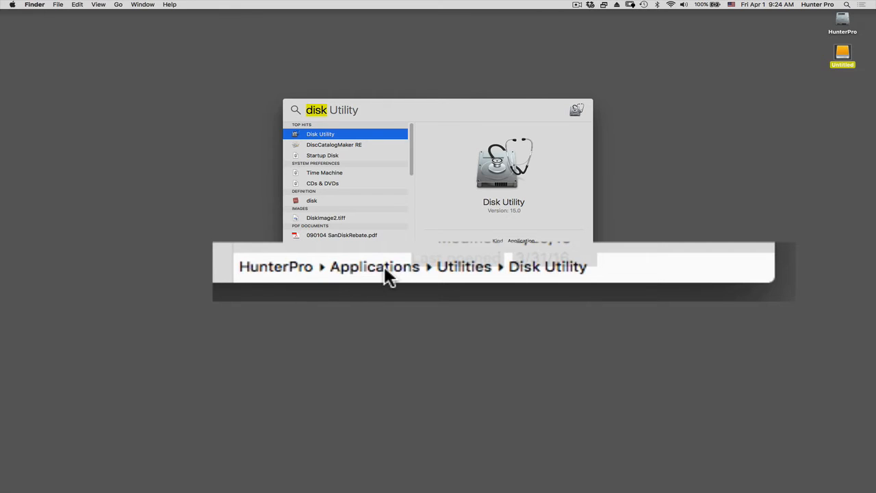
mouse_move(464, 282)
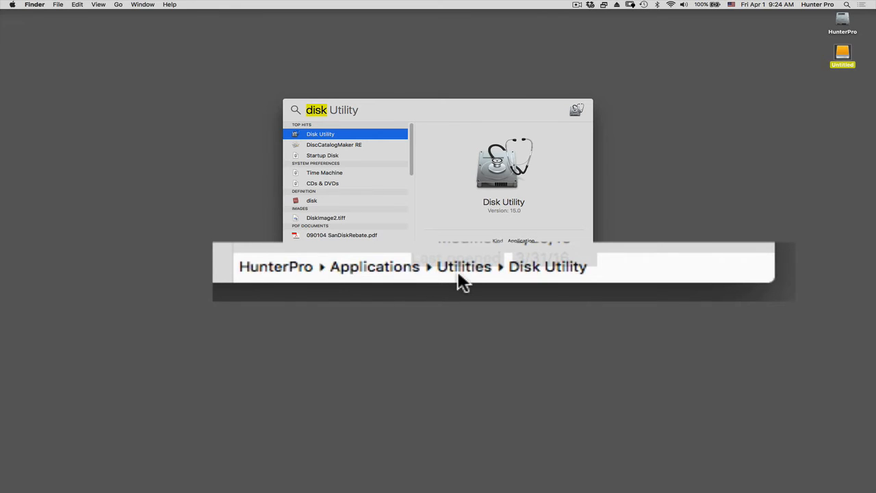
mouse_move(545, 283)
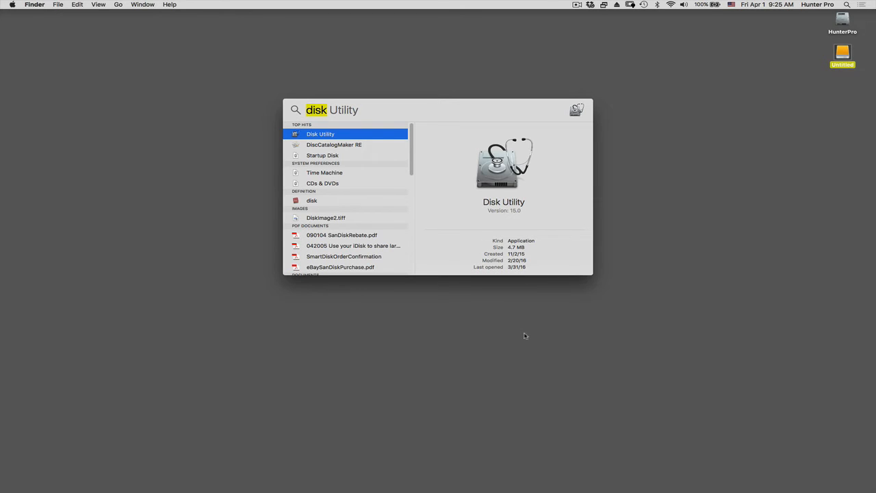
Step: Launch Disk Utility from the search results and centre its window on screen
click(319, 134)
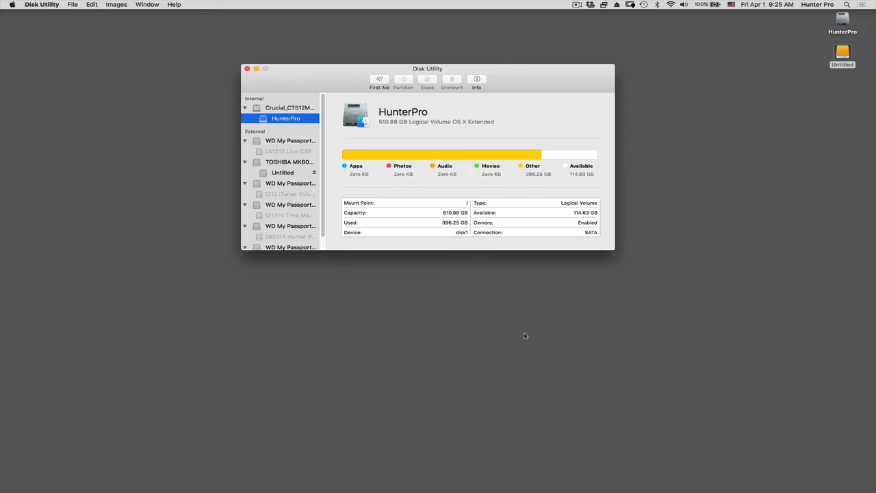
drag(427, 69, 408, 98)
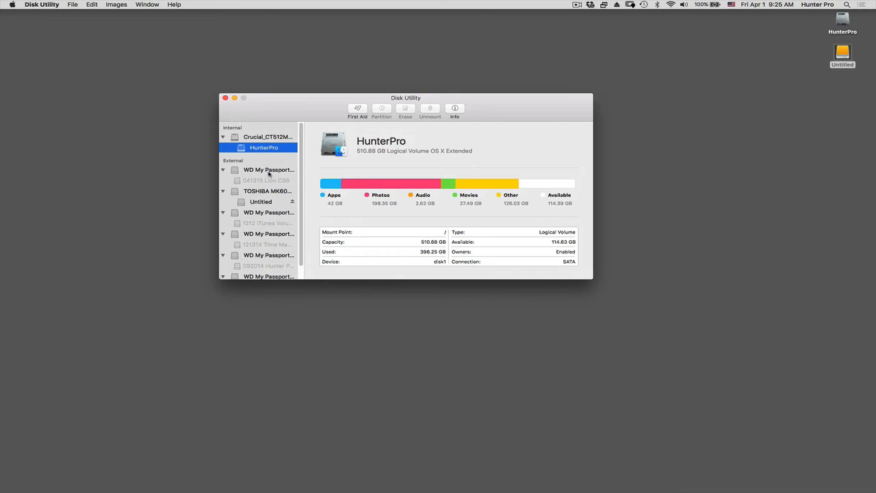
mouse_move(267, 169)
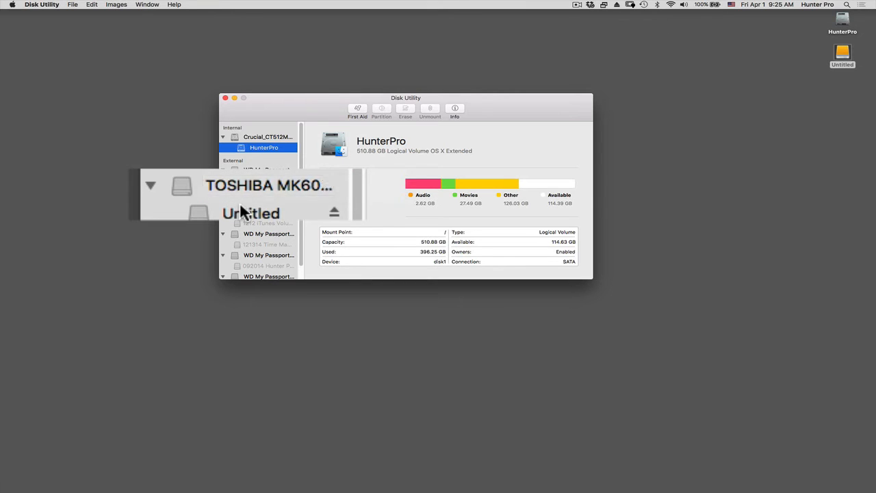
mouse_move(277, 206)
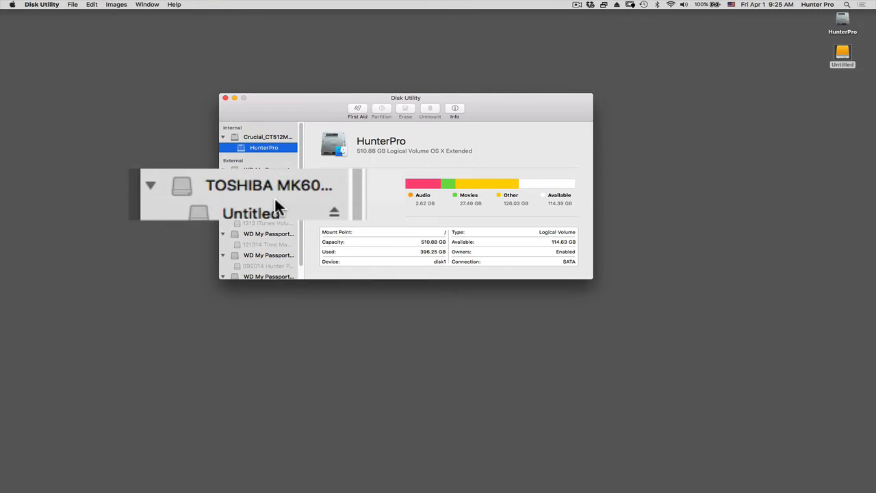
mouse_move(274, 195)
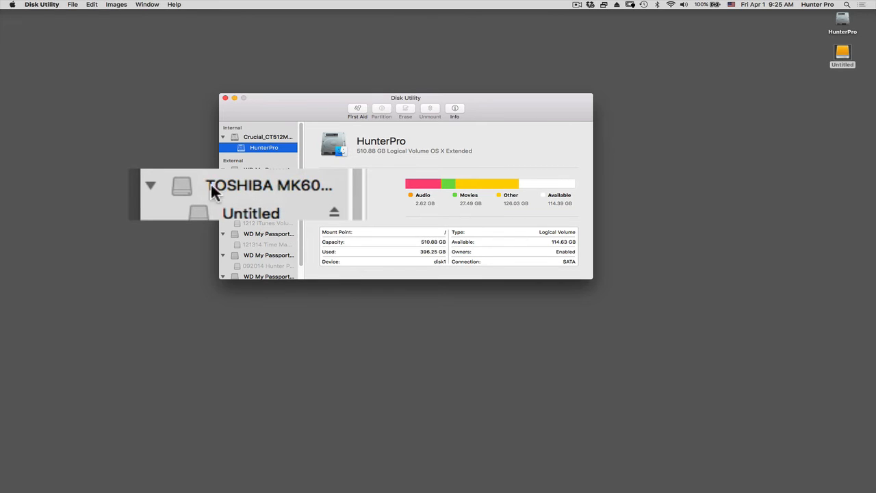
mouse_move(246, 200)
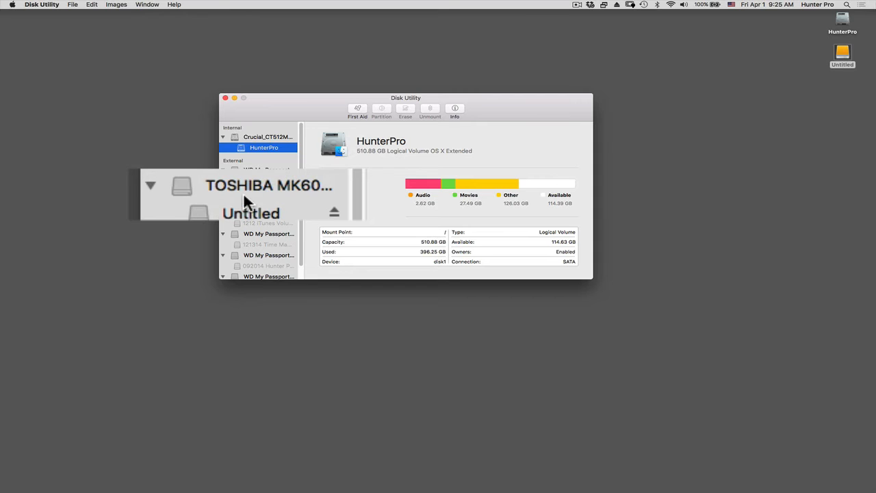
mouse_move(250, 192)
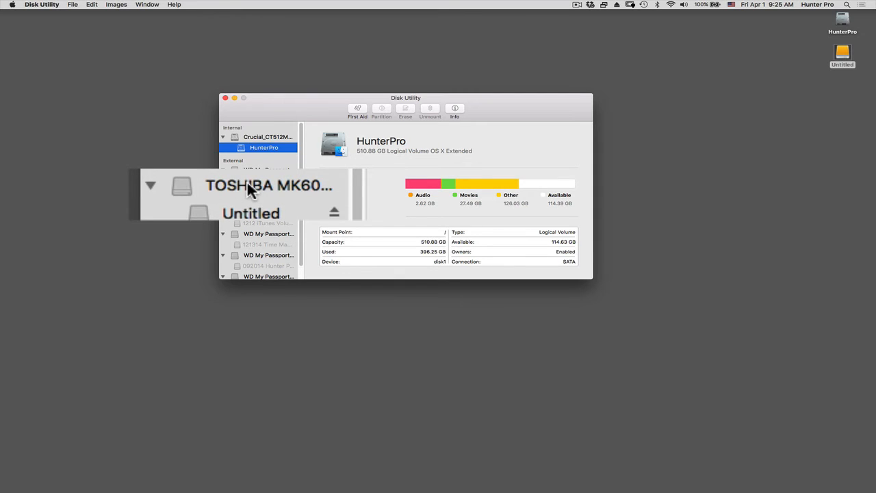
Step: Select the external TOSHIBA MK6021GAS Media disk in the sidebar
click(269, 185)
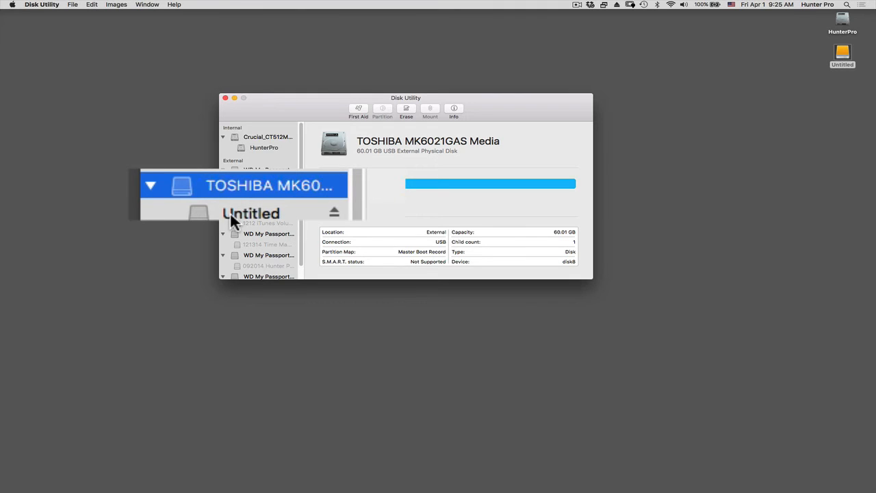
mouse_move(202, 211)
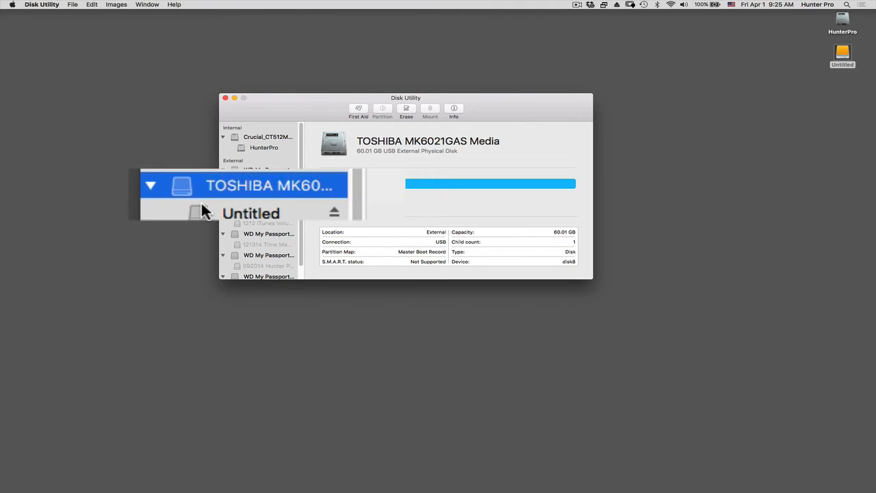
mouse_move(250, 188)
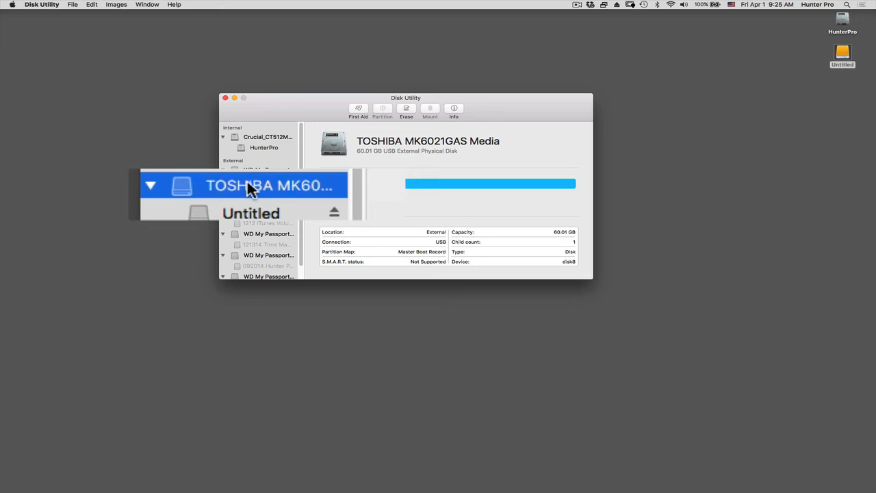
mouse_move(284, 226)
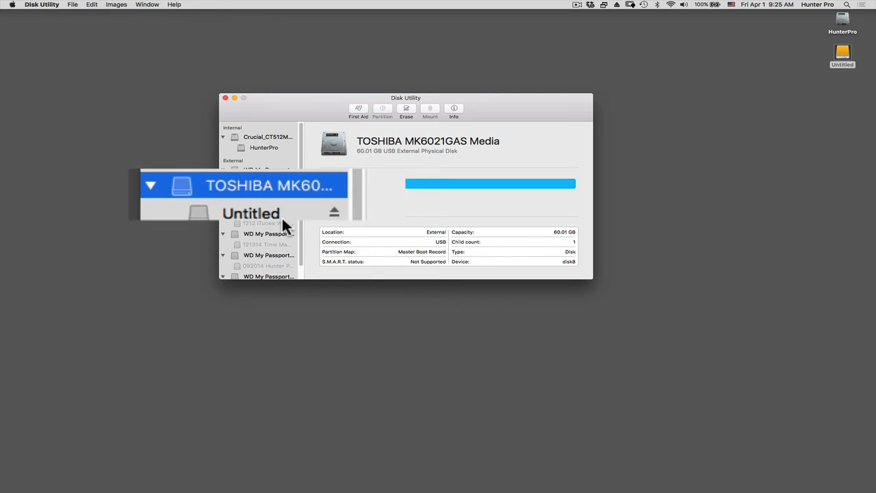
mouse_move(267, 227)
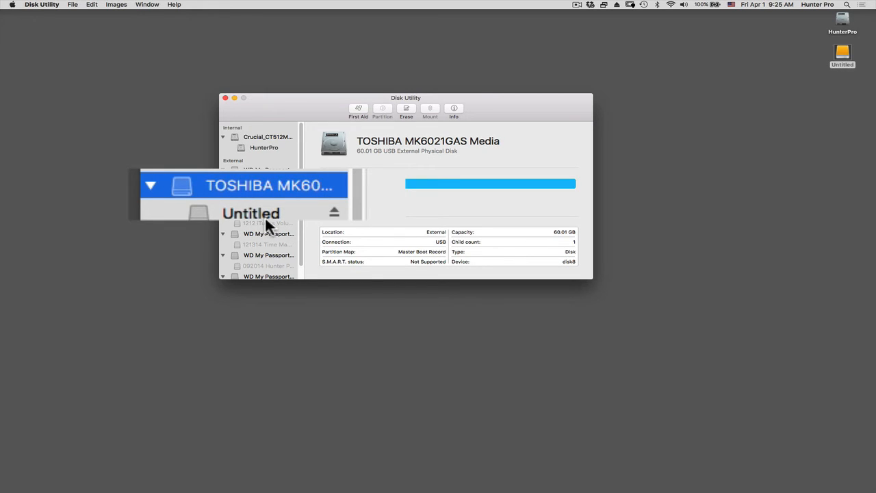
mouse_move(264, 226)
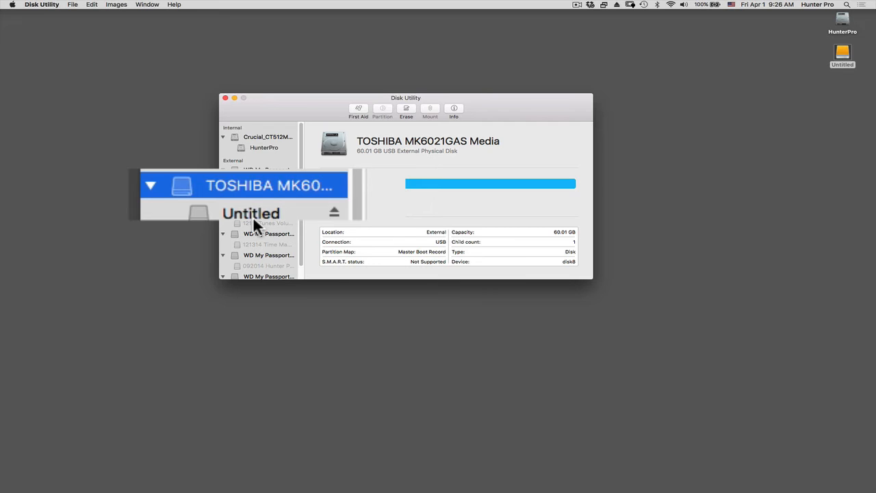
mouse_move(257, 191)
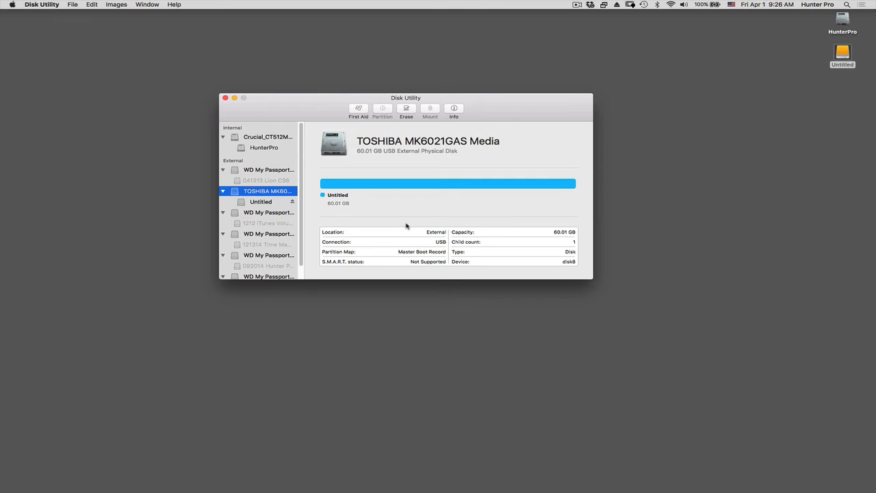
mouse_move(402, 242)
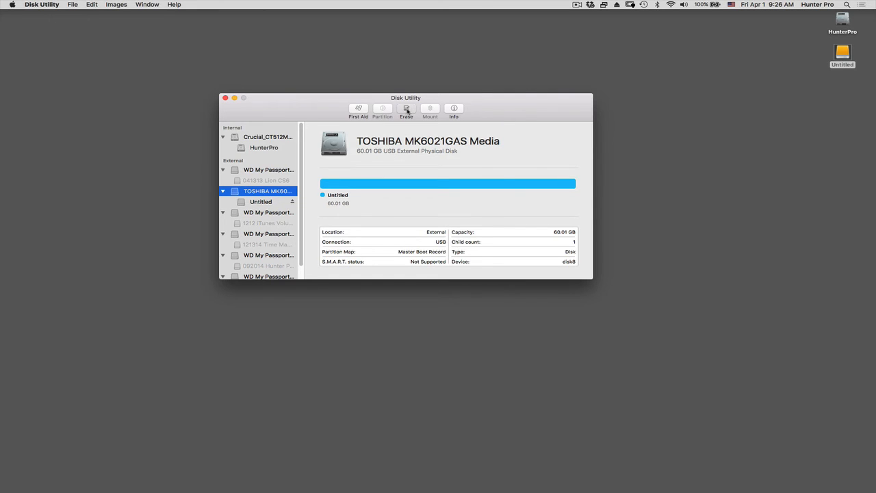
Step: Set the Erase sheet to name Backup, OS X Extended (Journaled), GUID Partition Map
click(405, 111)
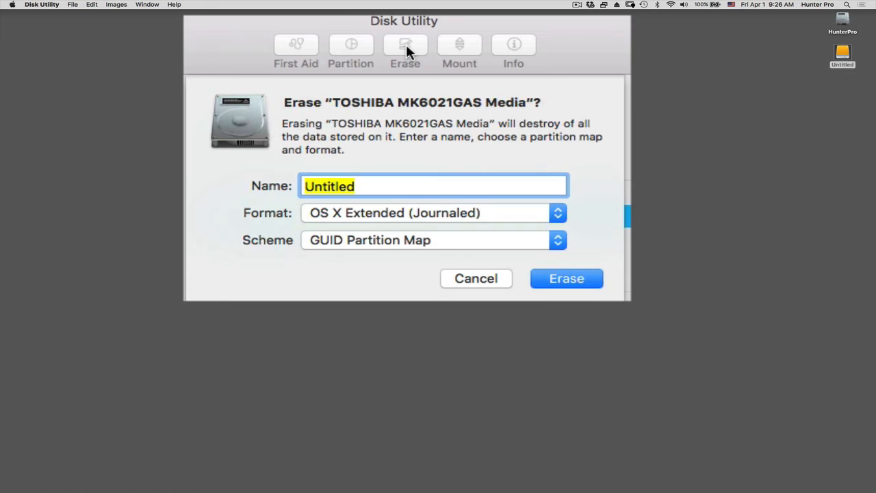
mouse_move(405, 48)
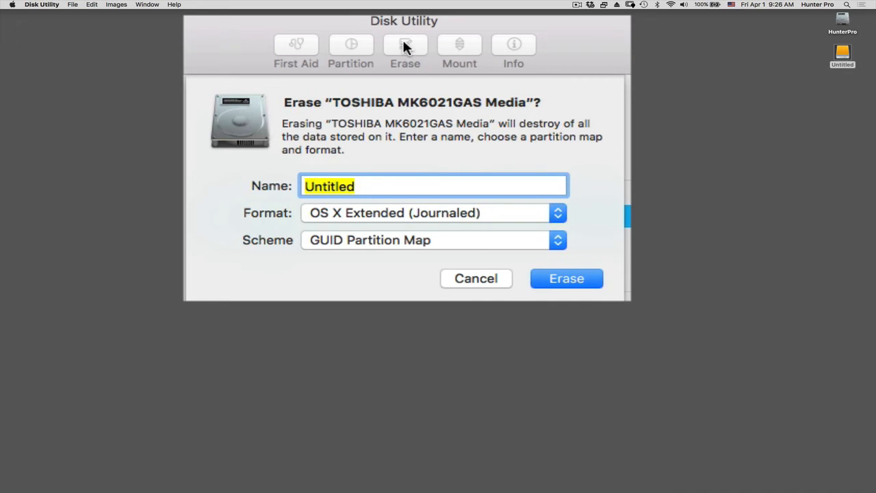
mouse_move(391, 83)
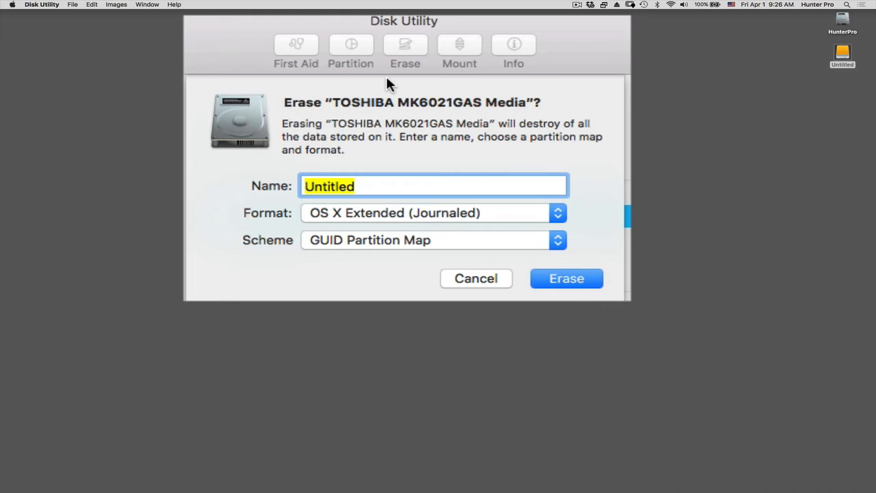
text(Backup)
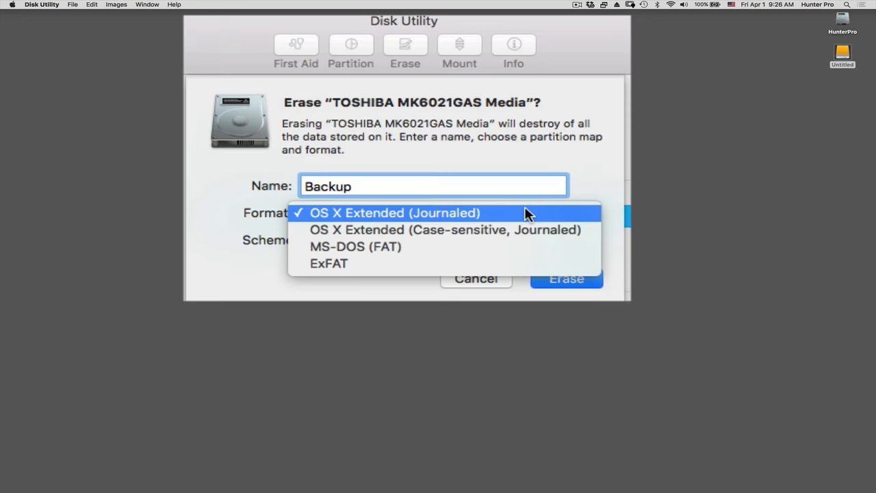
click(395, 212)
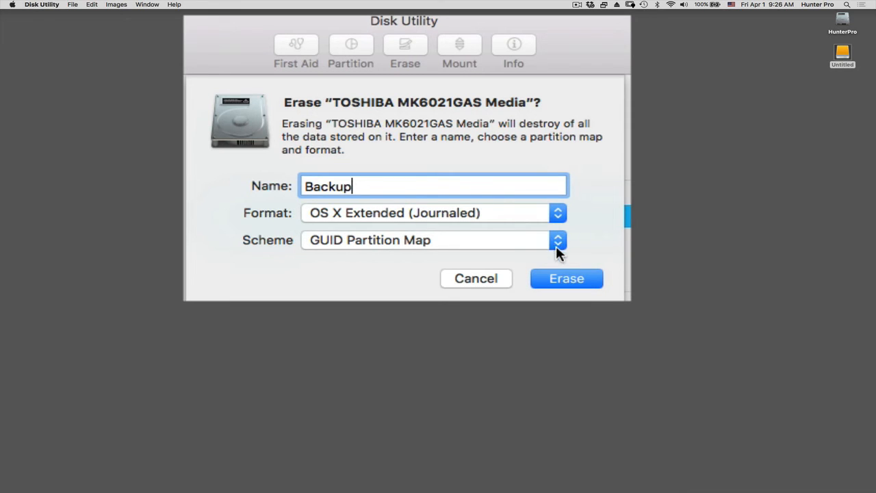
click(558, 239)
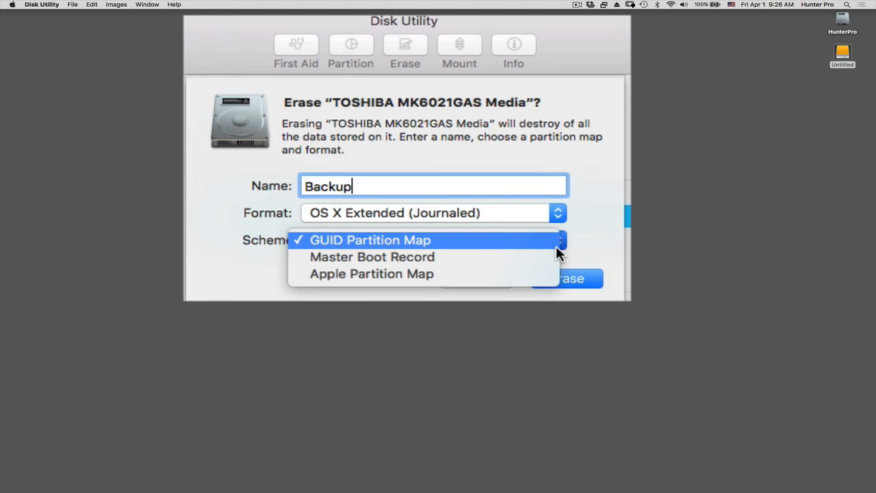
mouse_move(519, 273)
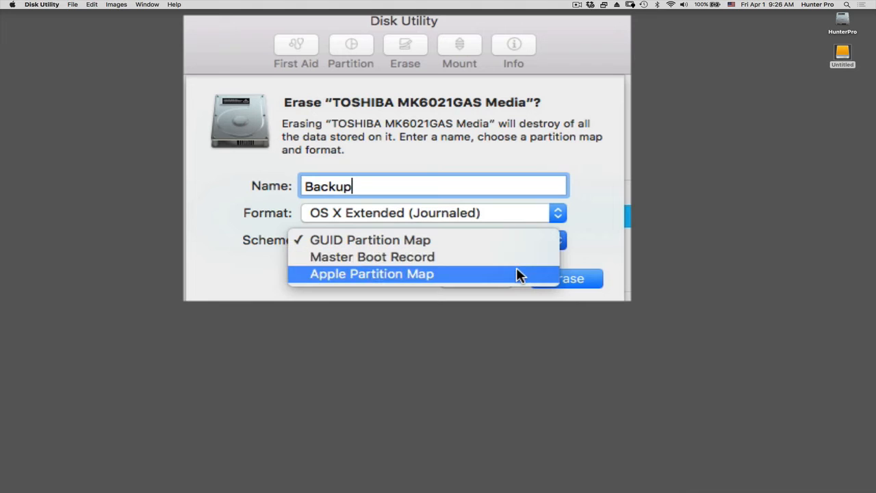
mouse_move(515, 236)
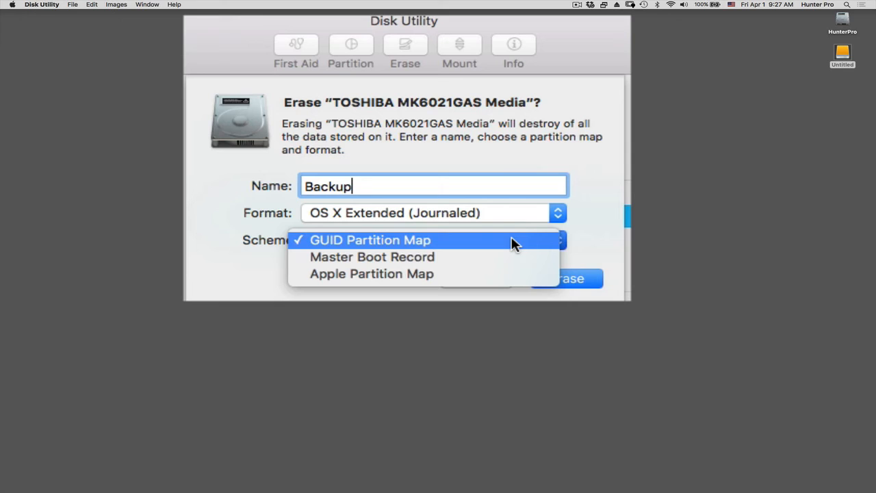
click(370, 239)
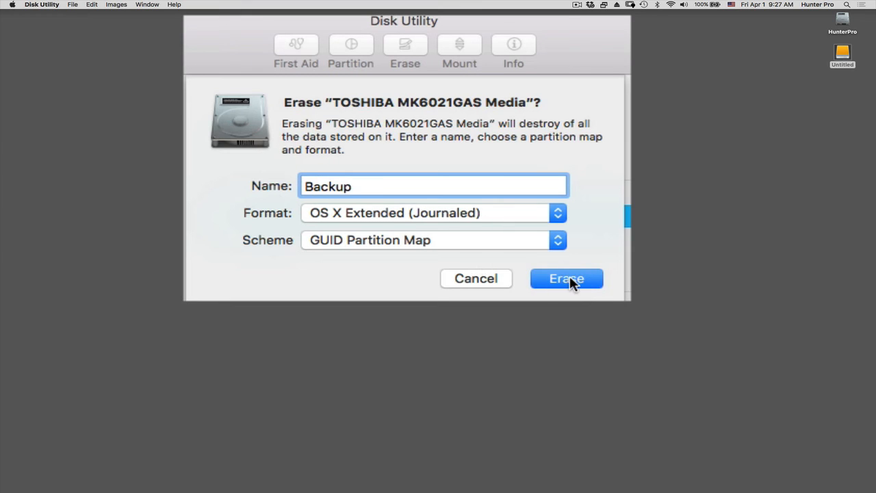
Step: Confirm the erase so the TOSHIBA disk reformats as Backup
click(566, 278)
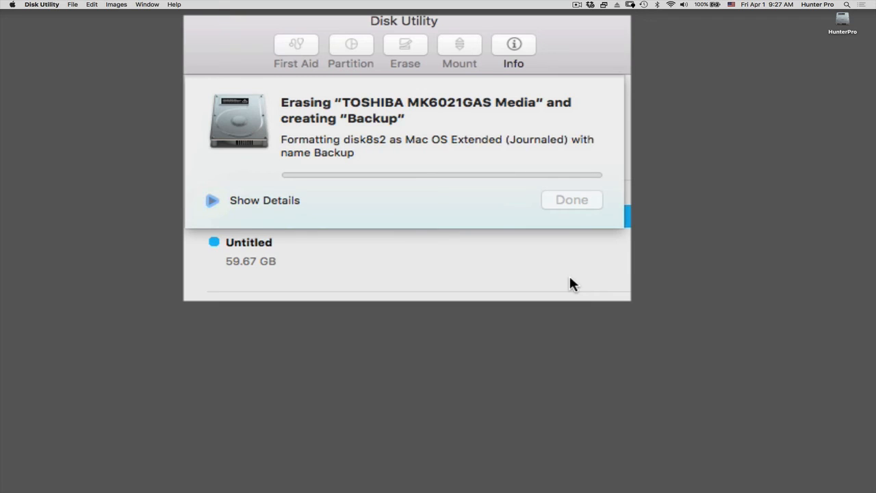
mouse_move(265, 219)
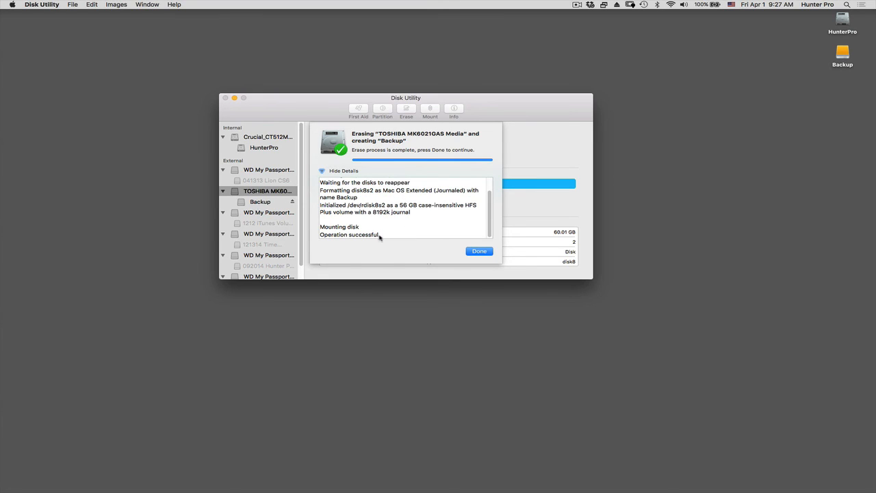
mouse_move(389, 170)
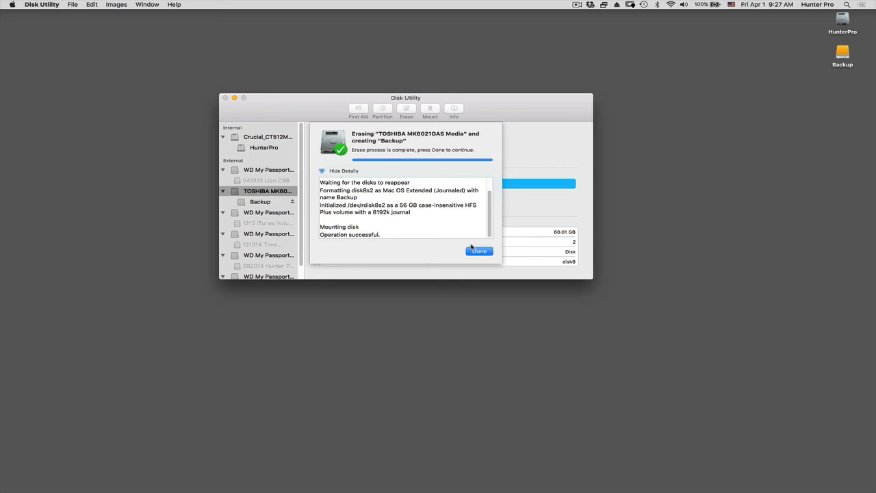
Step: Dismiss the erase summary and select the new 59.67 GB Backup volume
click(479, 251)
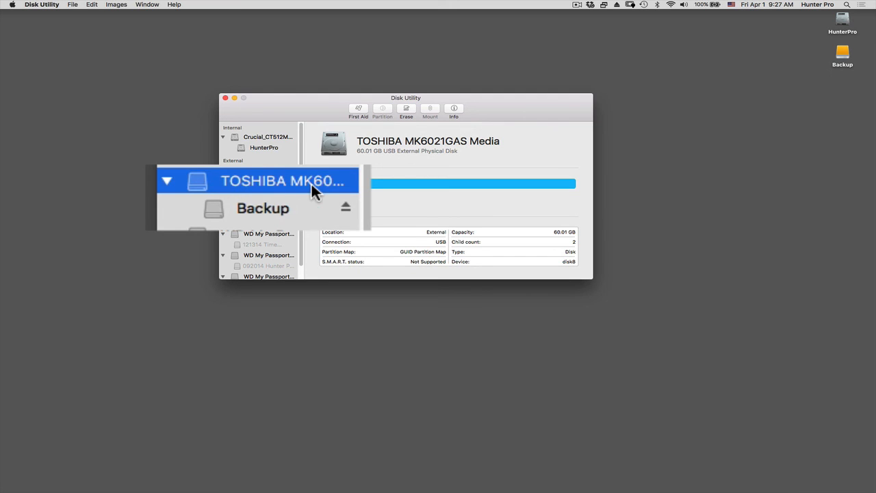
mouse_move(289, 215)
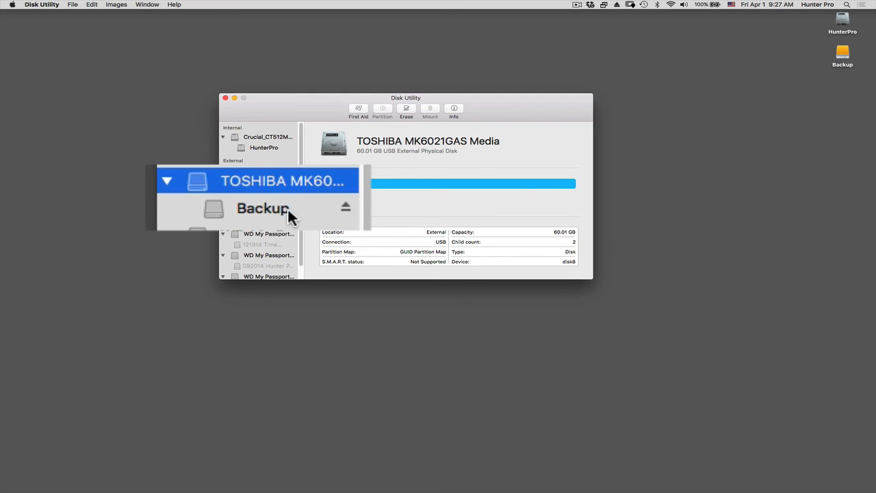
click(263, 208)
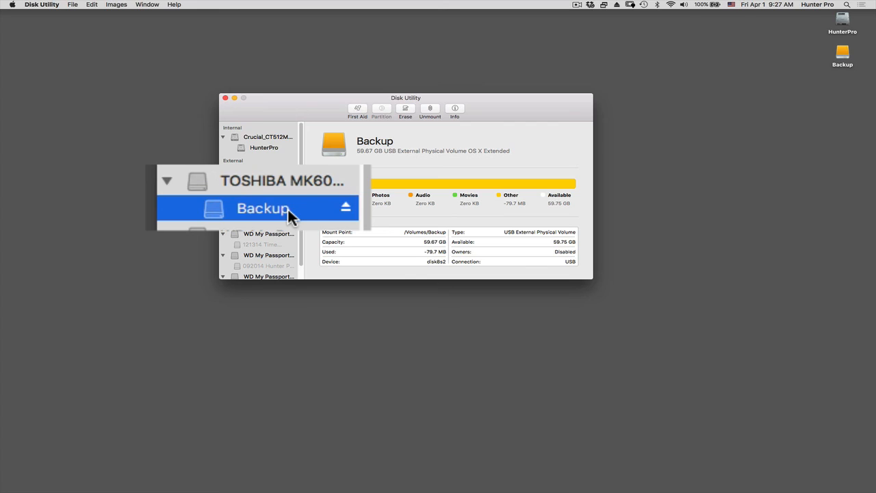